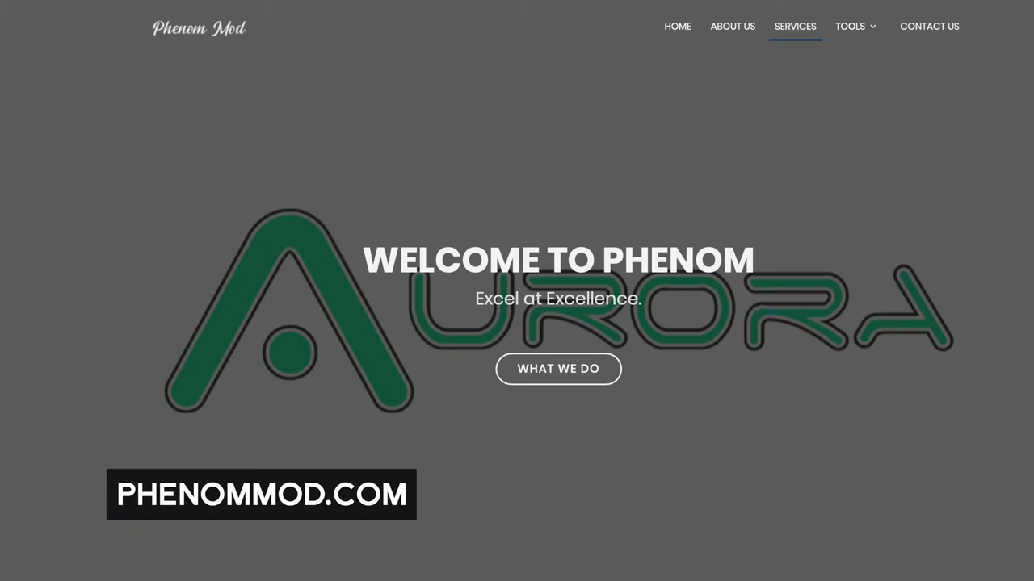
Step: Scroll through the installed titles to reach Tetris Evolution in the library
scroll("down", 3)
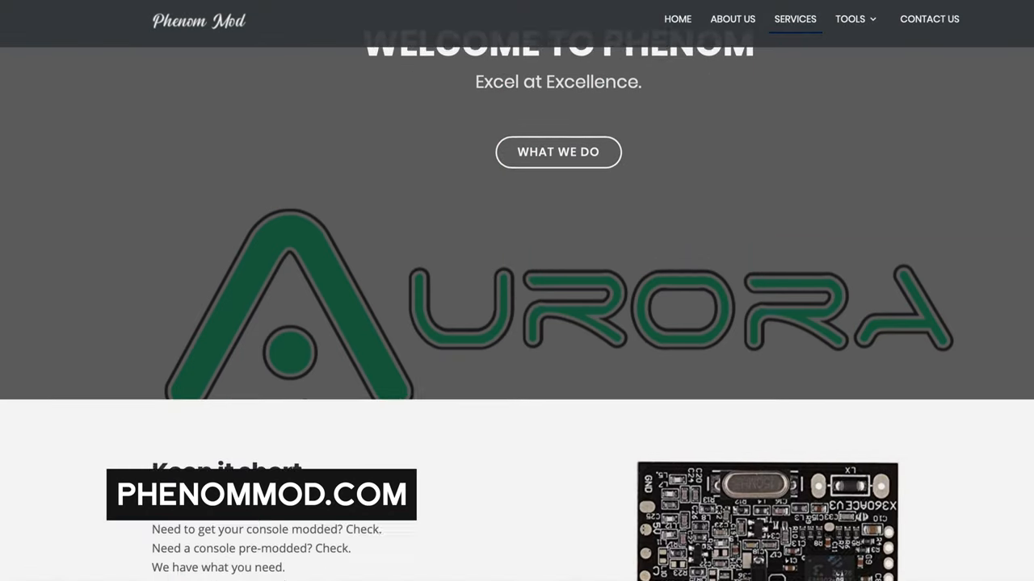
scroll("down", 3)
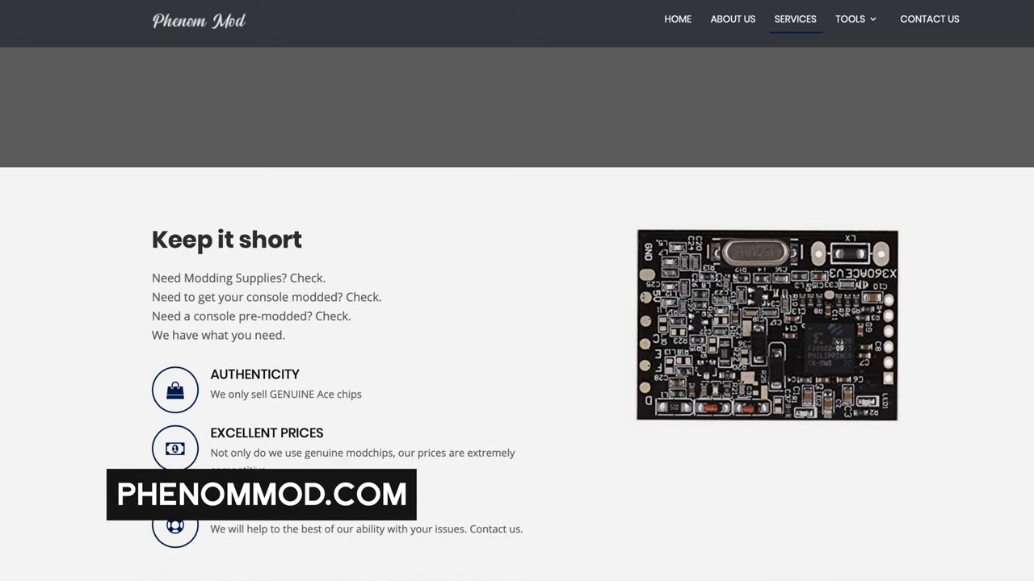
scroll("down", 3)
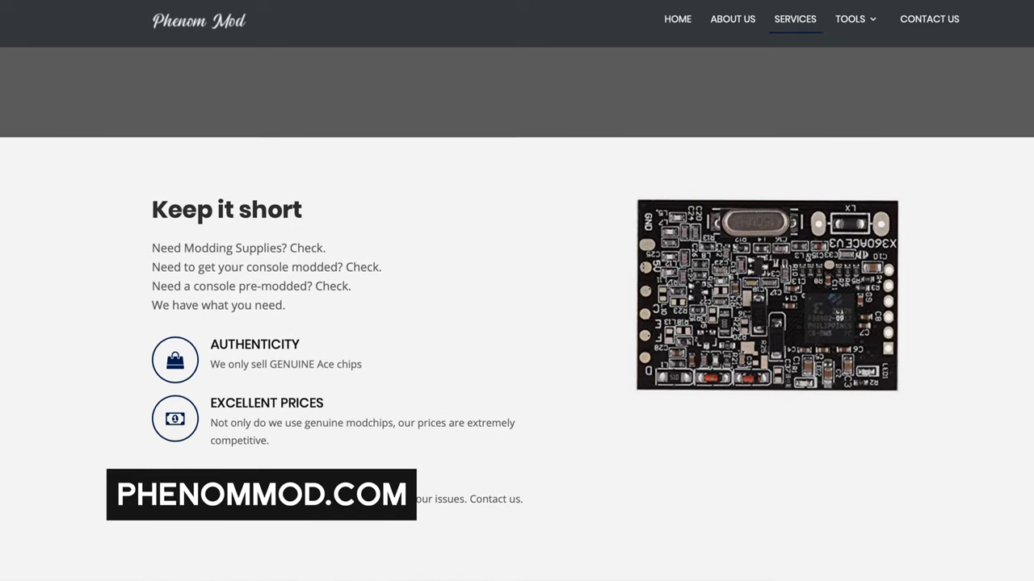
scroll("down", 3)
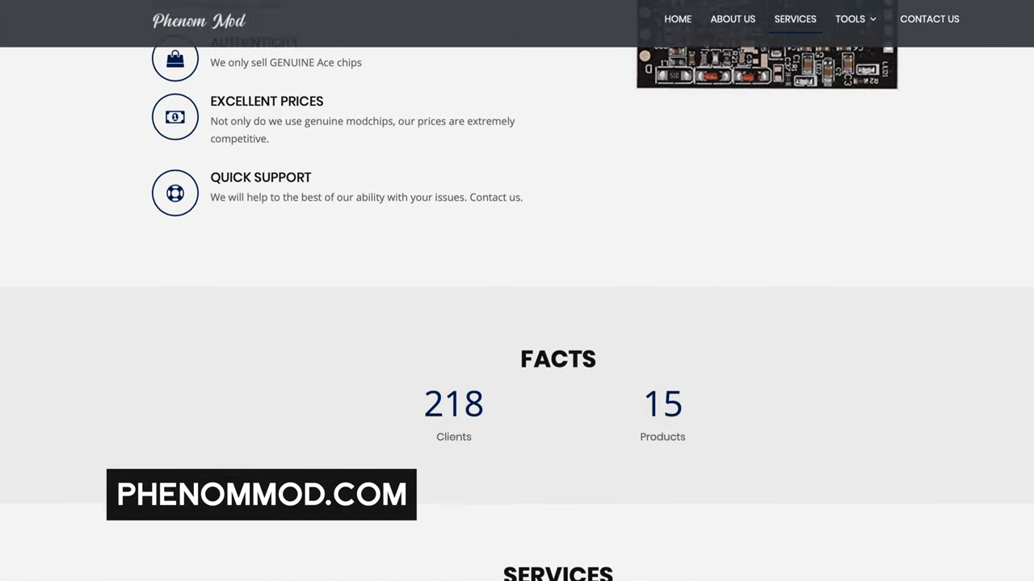
scroll("down", 3)
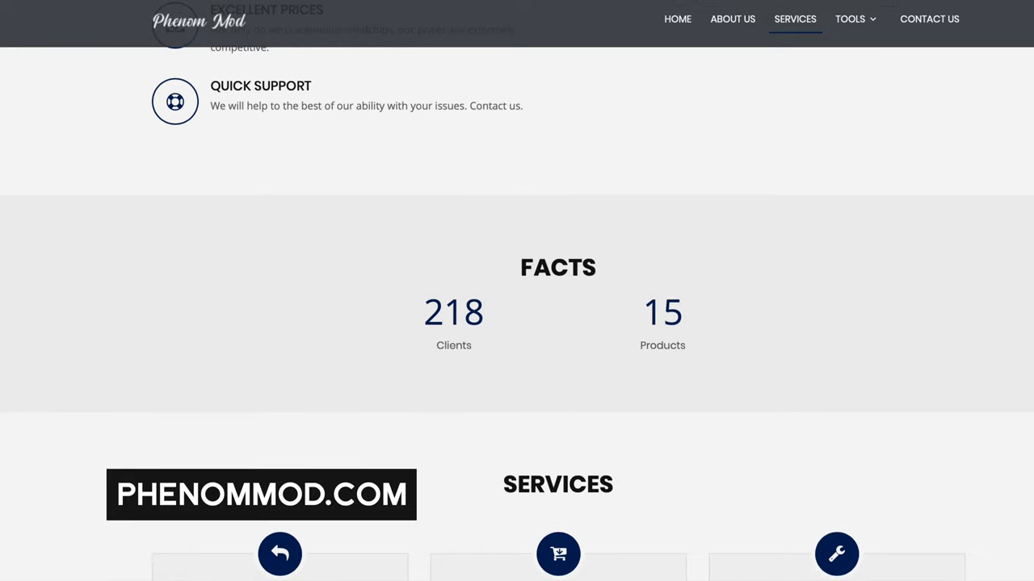
scroll("down", 3)
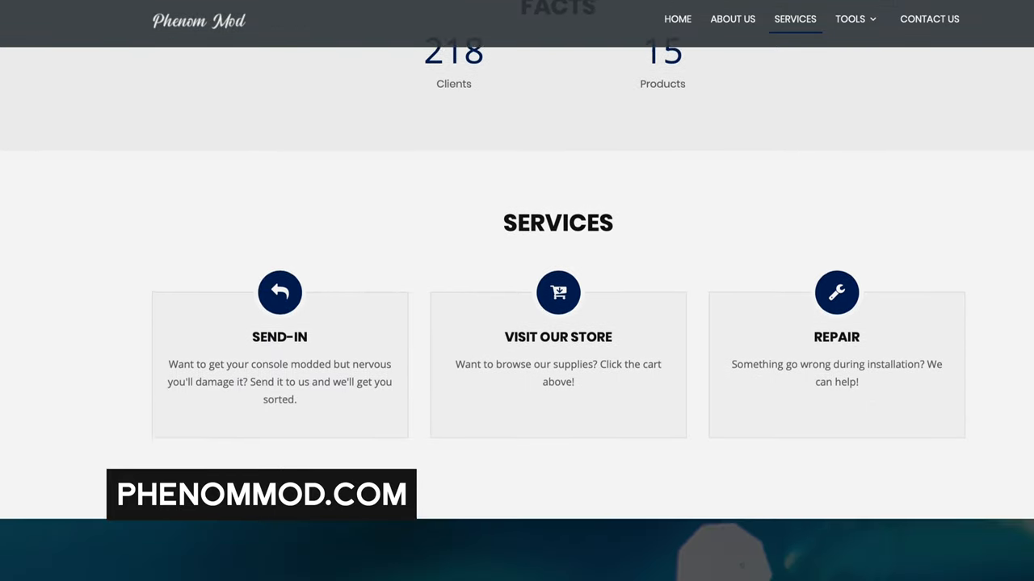
scroll("down", 3)
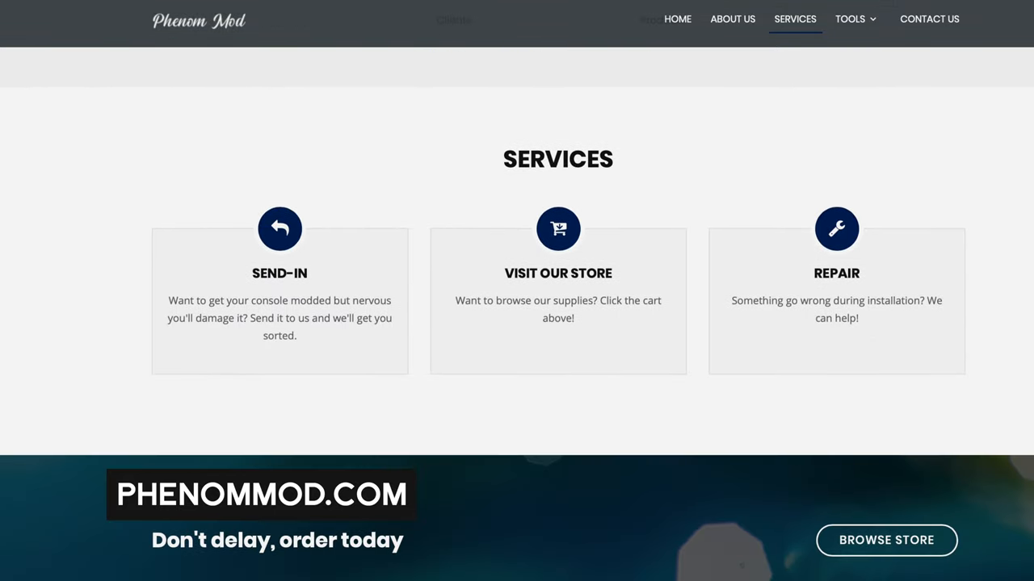
scroll("down", 3)
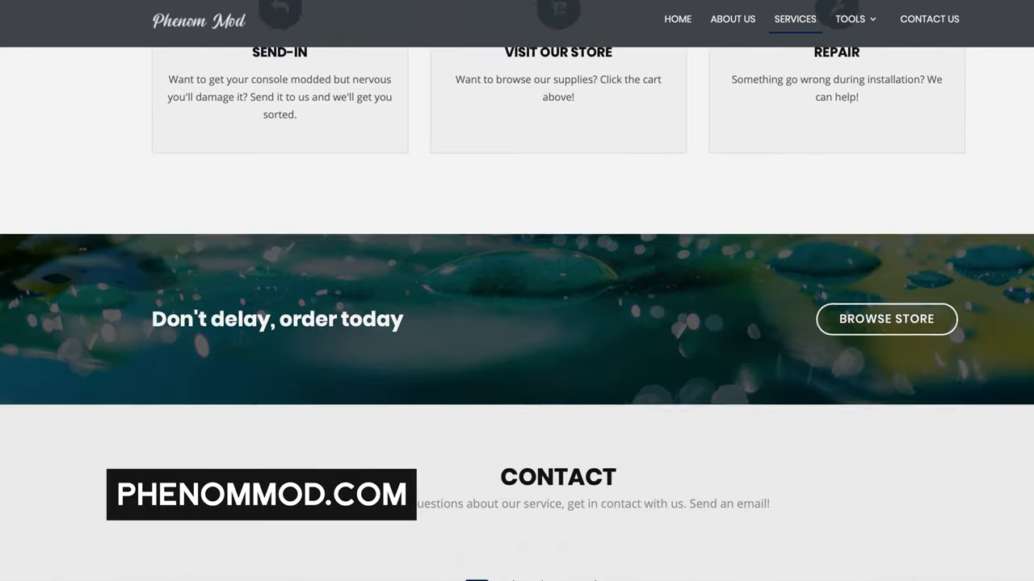
scroll("down", 3)
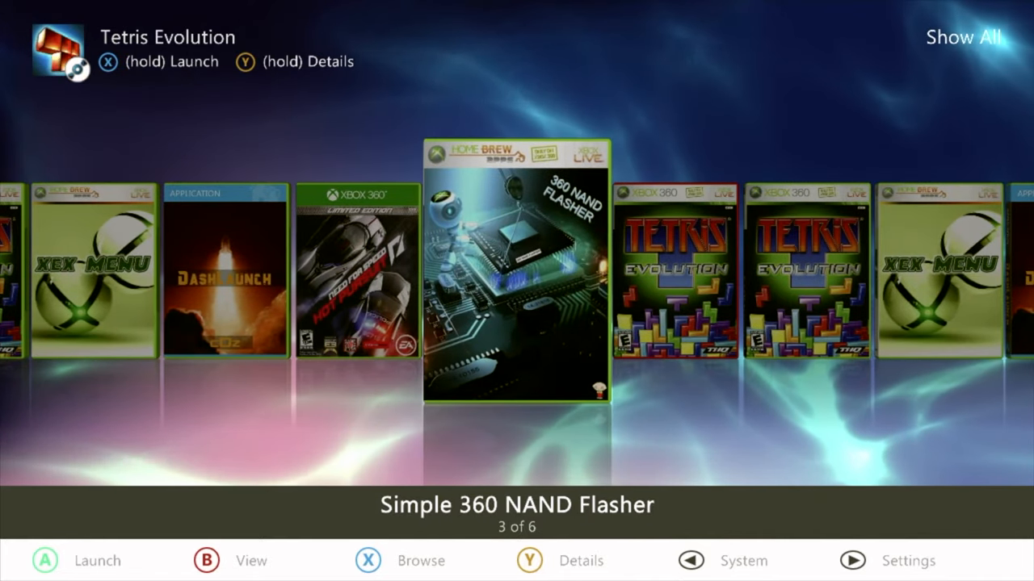
Step: Move across to the Hdd1:\Games folder holding only NFS Hot Pursuit
scroll("right", 3)
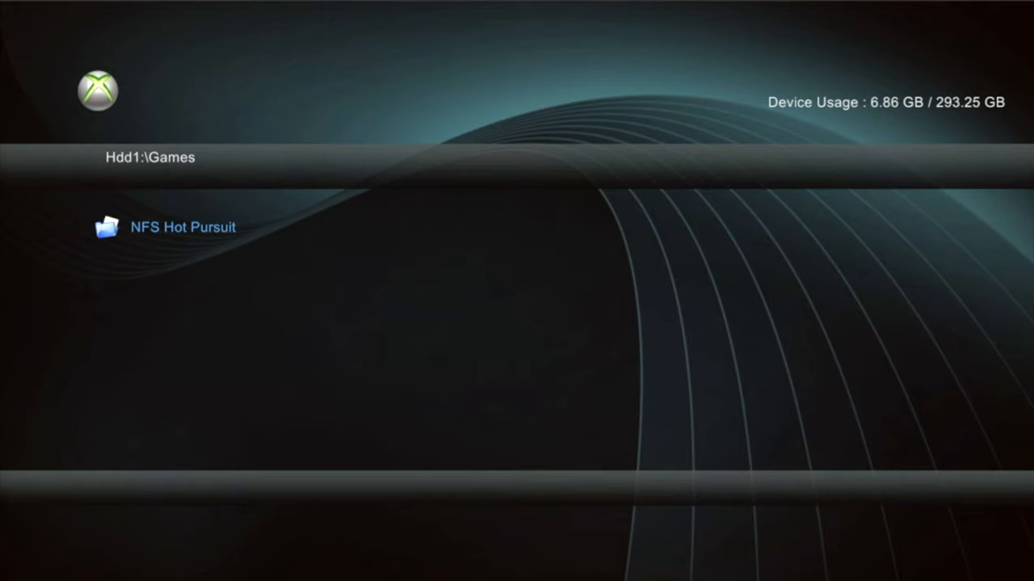
Step: Start a Create A Directory prompt inside Hdd1:\Games via the file options menu
left_click(182, 226)
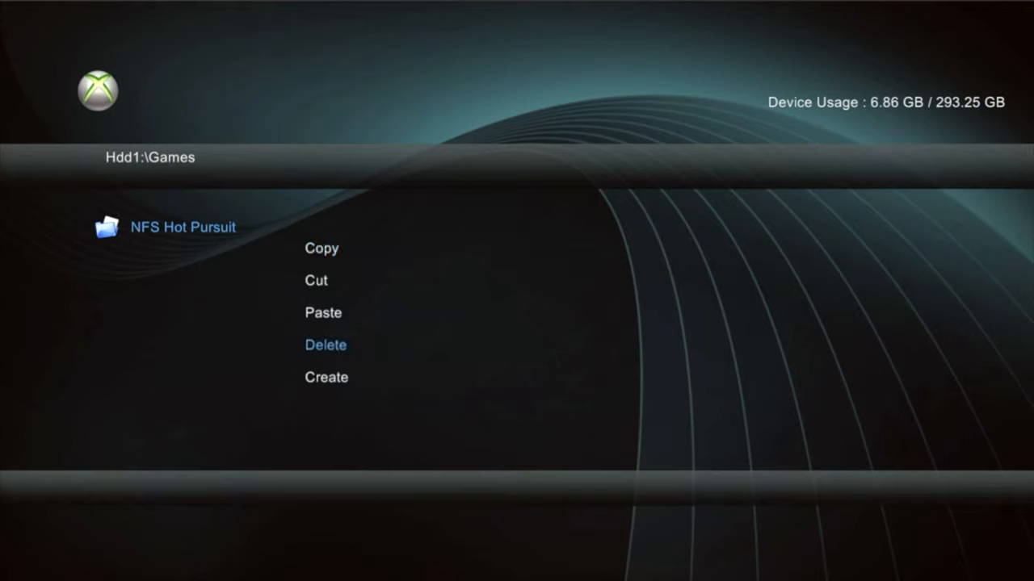
key("Down")
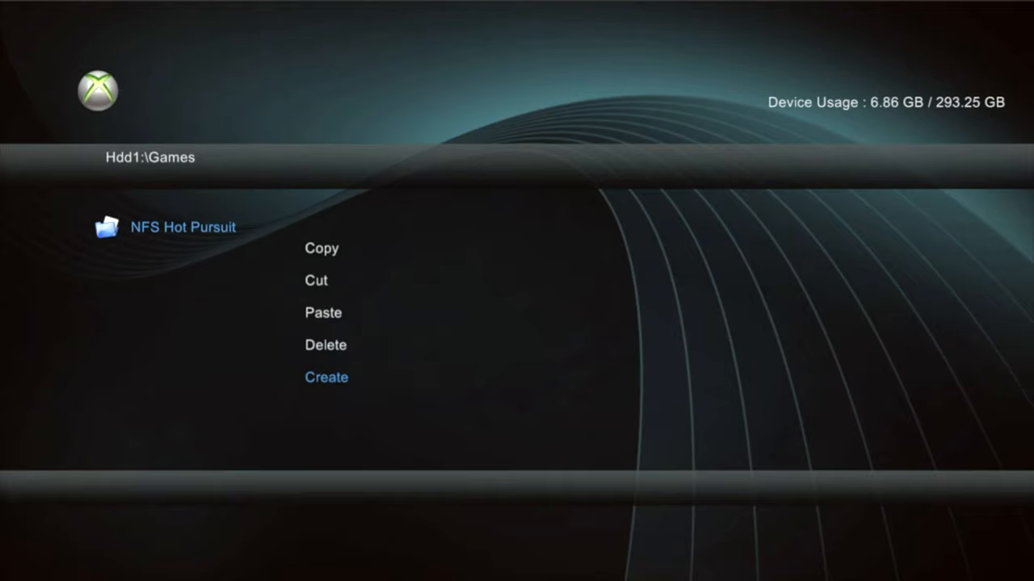
left_click(326, 377)
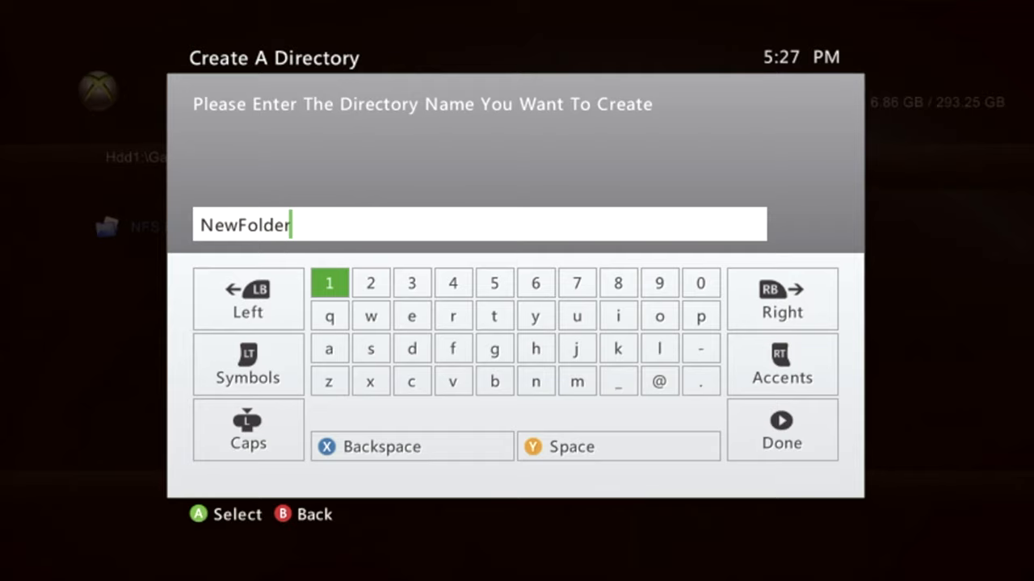
Step: Name the new folder Tetris Evolution instead of NewFolder and confirm it
left_click(411, 447)
type("Tetris Evolution")
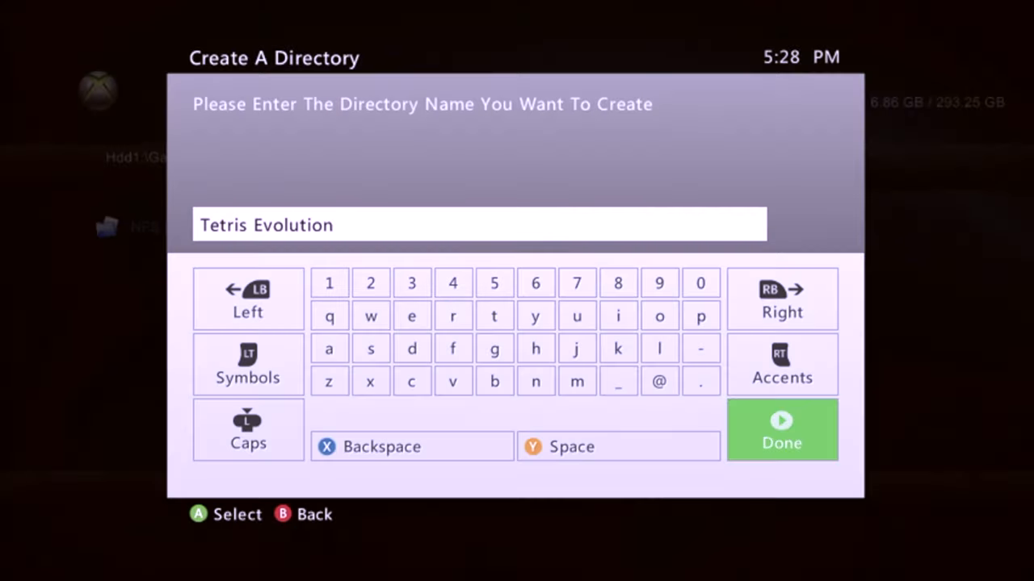
left_click(781, 429)
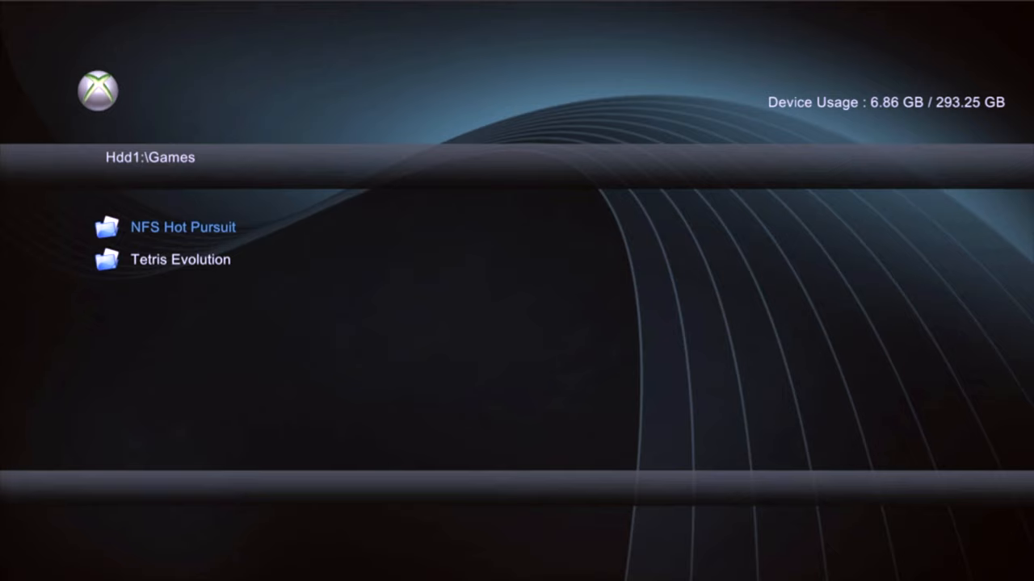
Step: Enter the Tetris Evolution folder and choose CopyDVD to copy a game disc into it
key("Down")
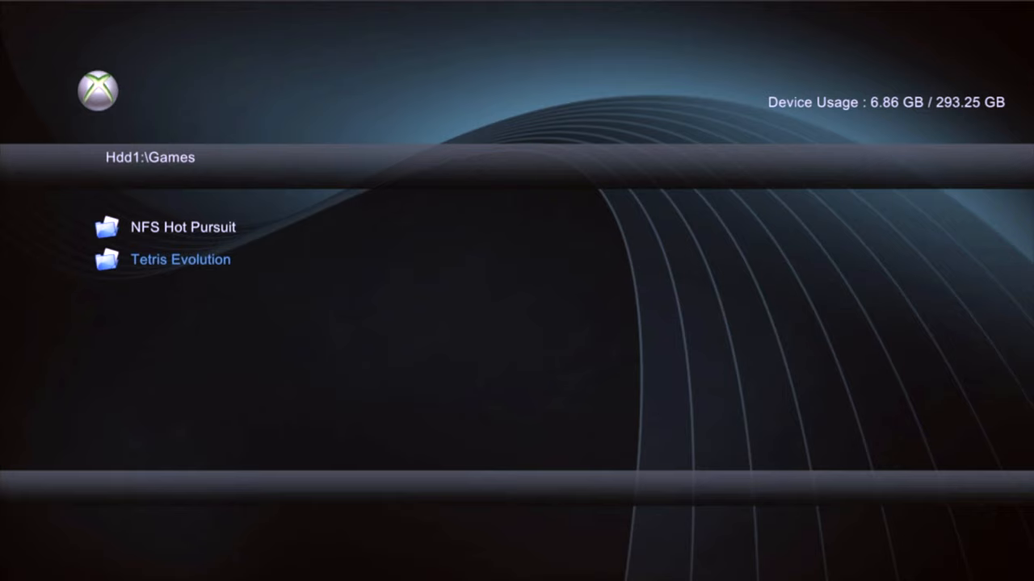
left_click(180, 259)
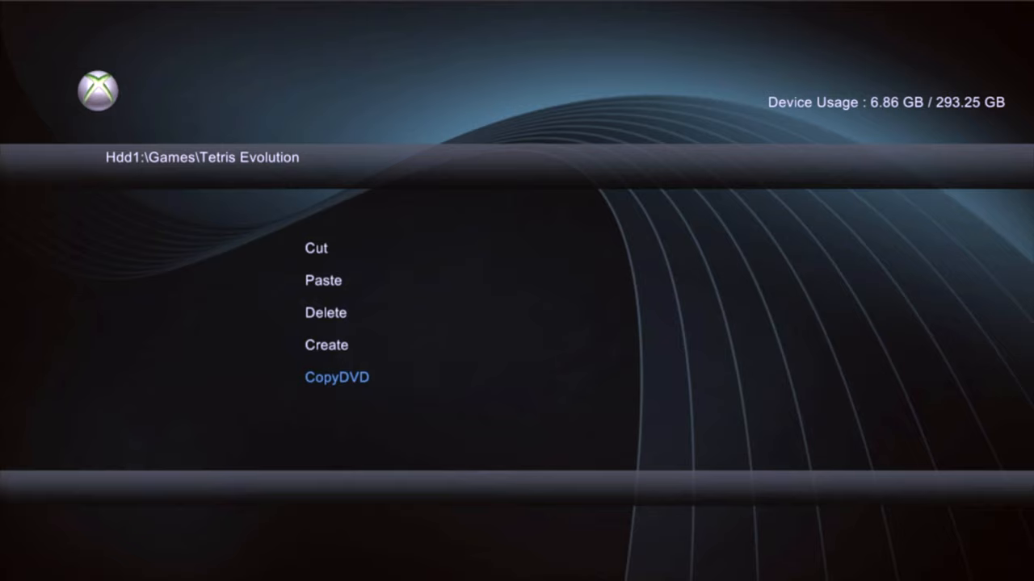
left_click(336, 377)
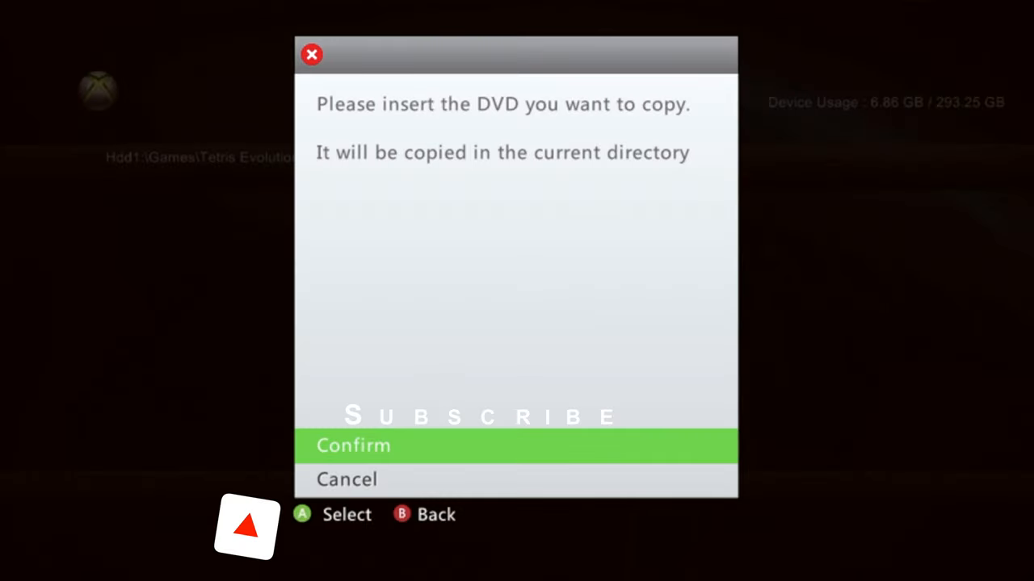
Step: Confirm copying the DVD into Hdd1:\Games\Tetris Evolution
left_click(353, 444)
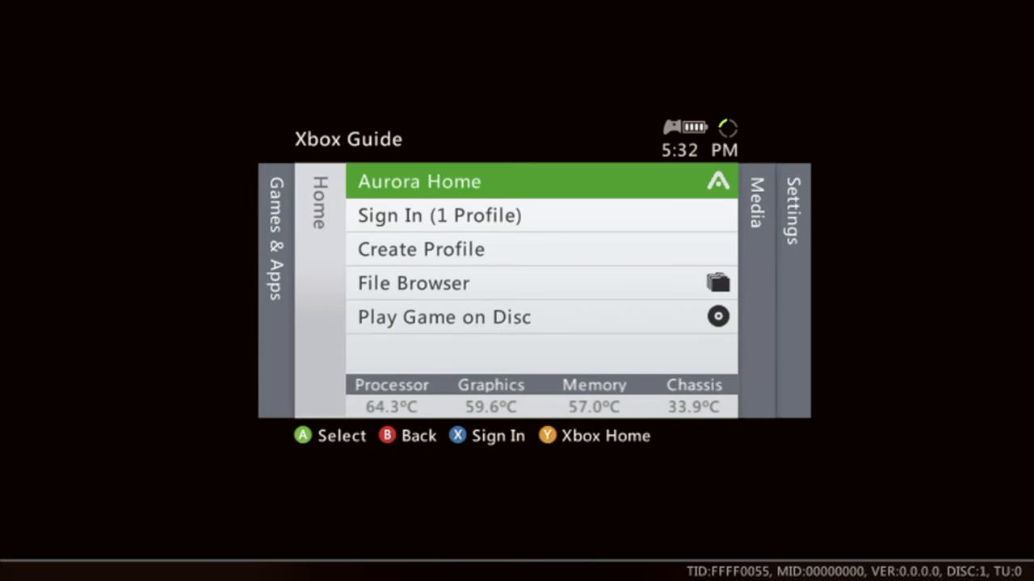
Step: Return to Aurora Home, confirming Yes, and browse the carousel to Tetris Evolution
left_click(539, 181)
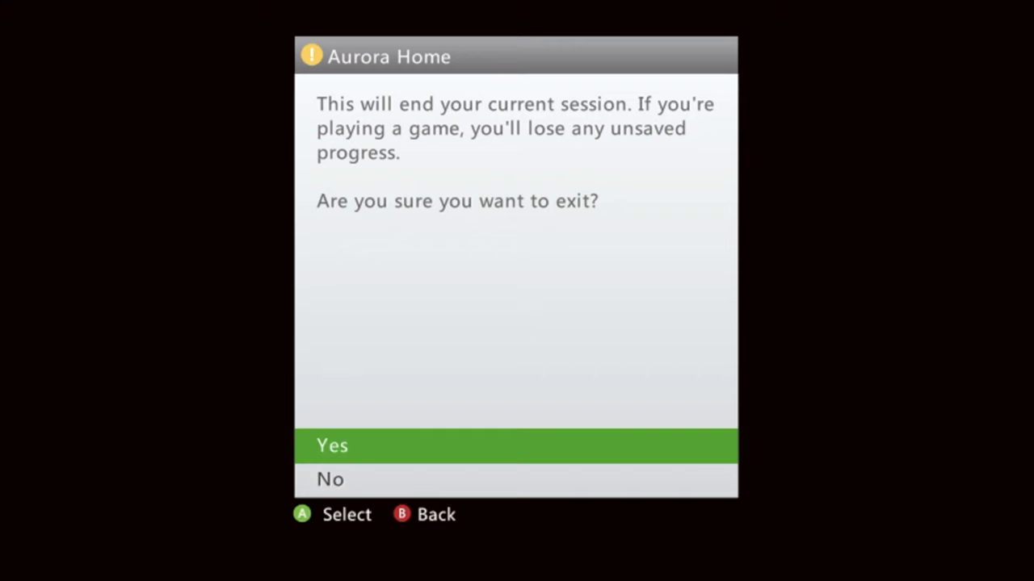
left_click(332, 445)
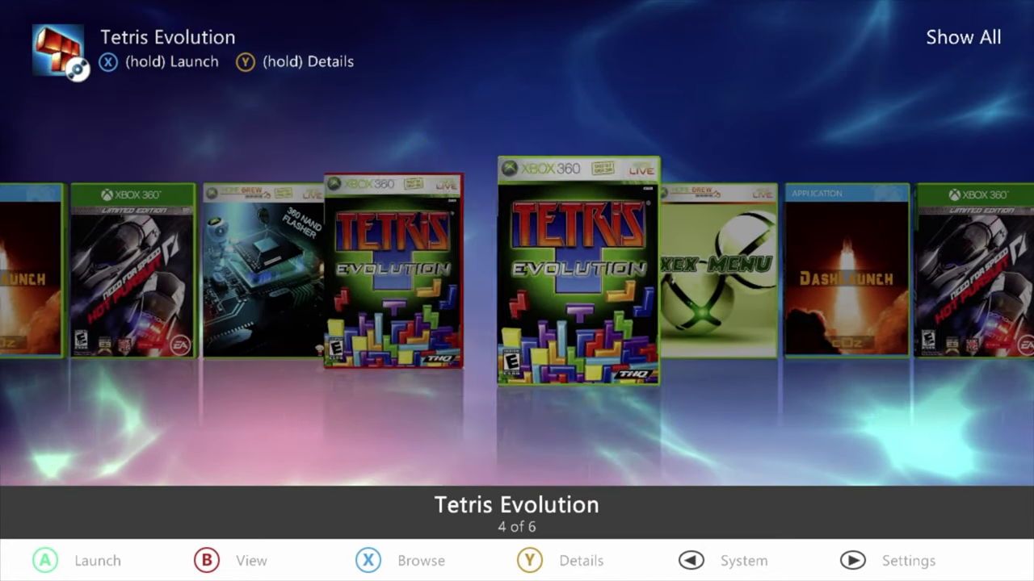
scroll("right", 3)
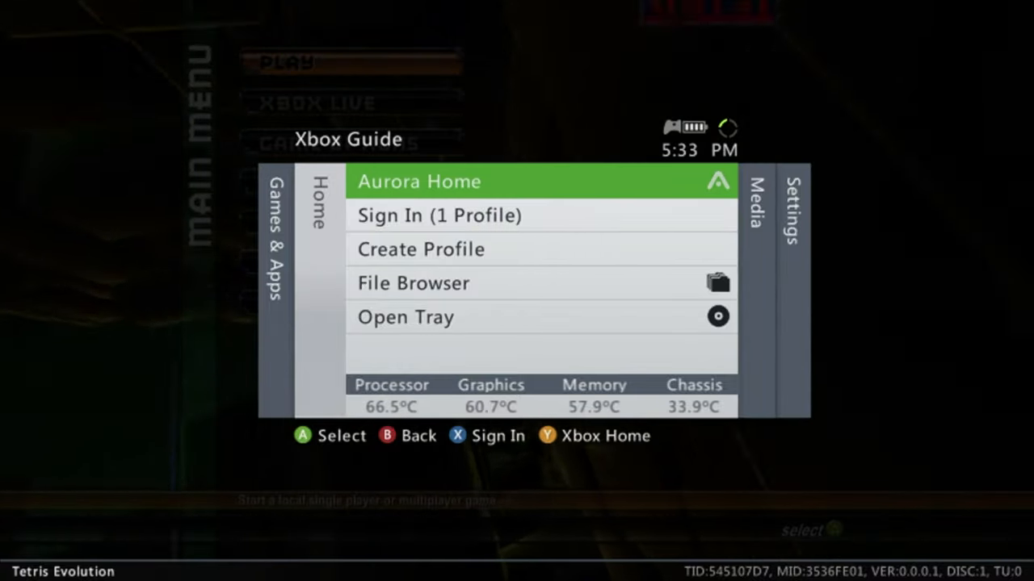
Step: Quit Tetris Evolution back to Aurora Home, confirming Yes
left_click(418, 181)
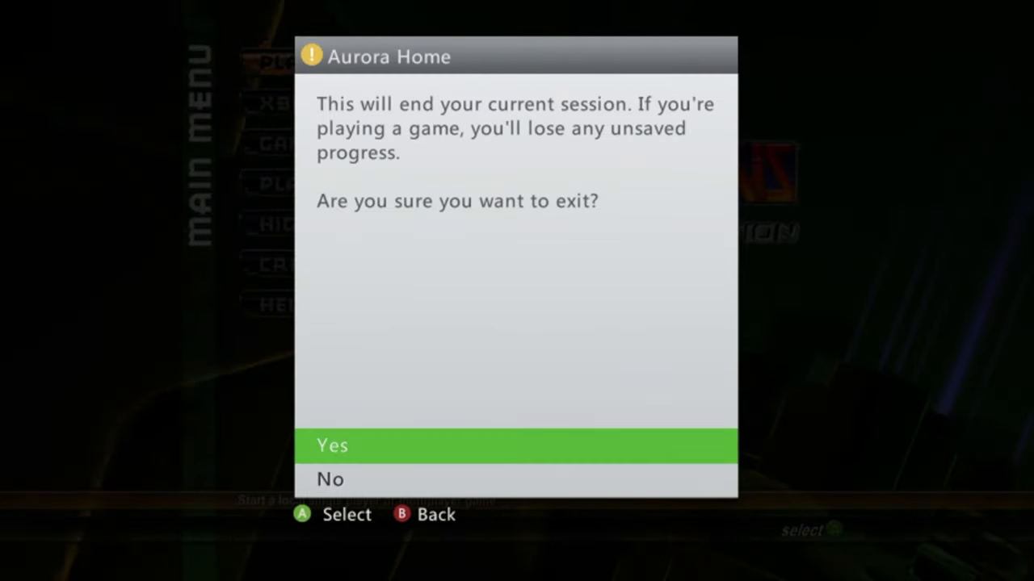
left_click(332, 445)
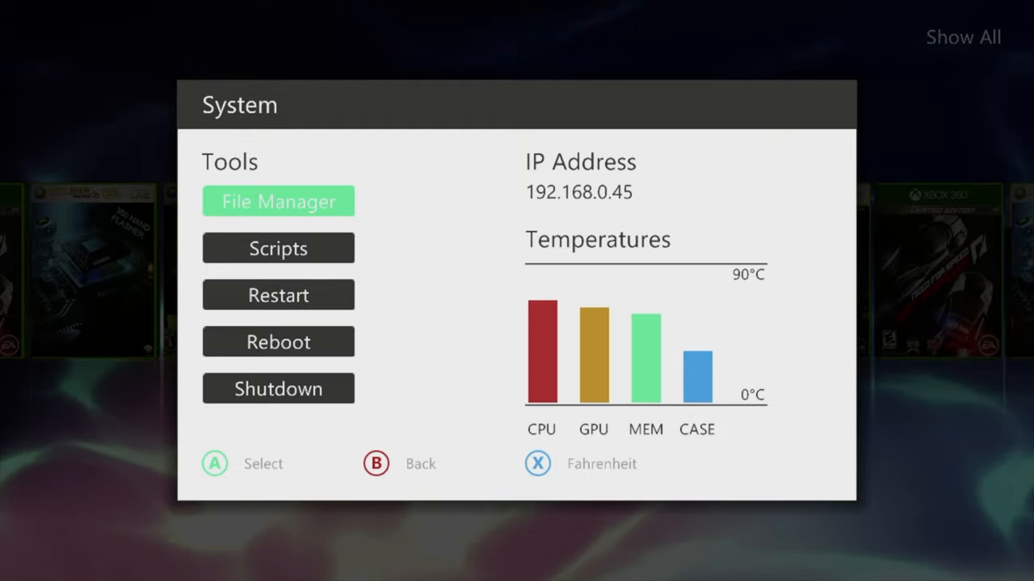
Step: Open the File Manager onto the Dvd drive listing its four items
left_click(278, 202)
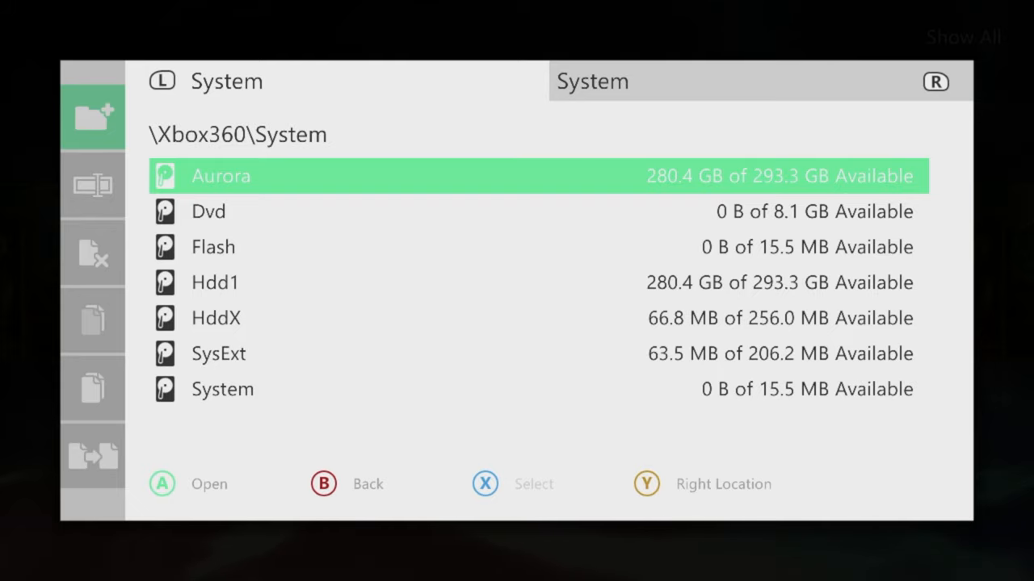
key("Down")
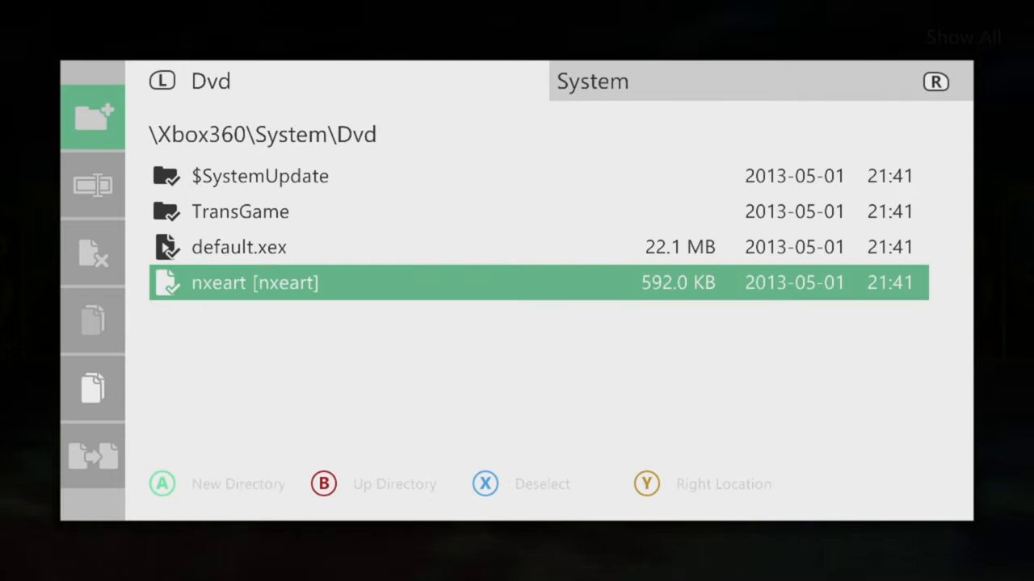
Step: Copy the four marked Dvd files and highlight New Directory in Hdd1\Games
left_click(92, 388)
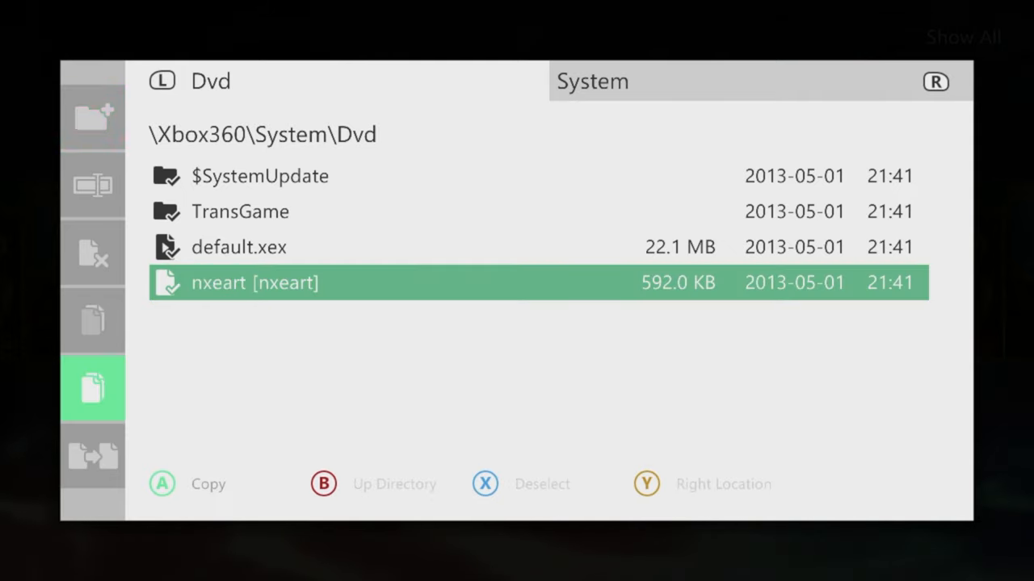
left_click(92, 456)
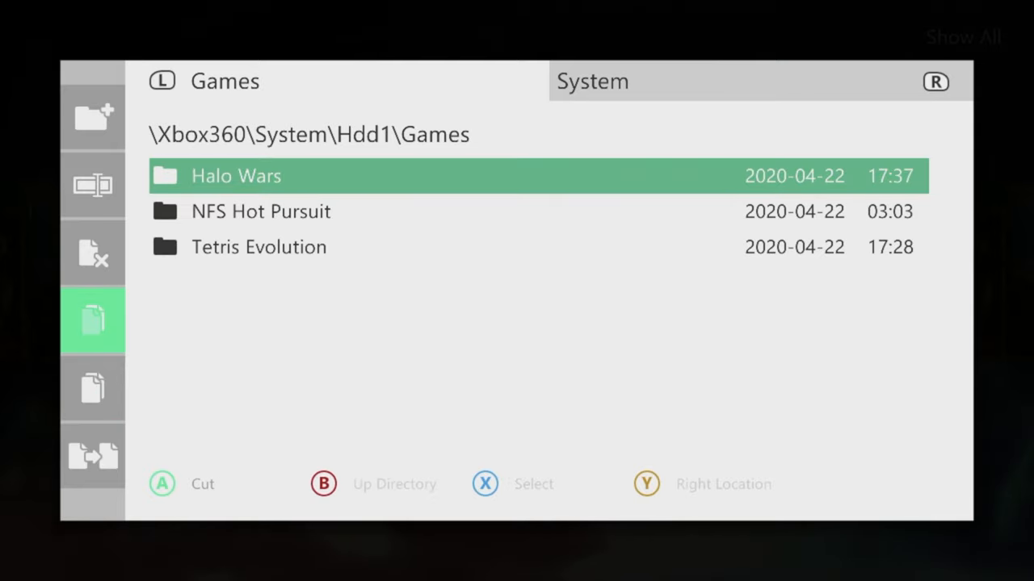
left_click(92, 117)
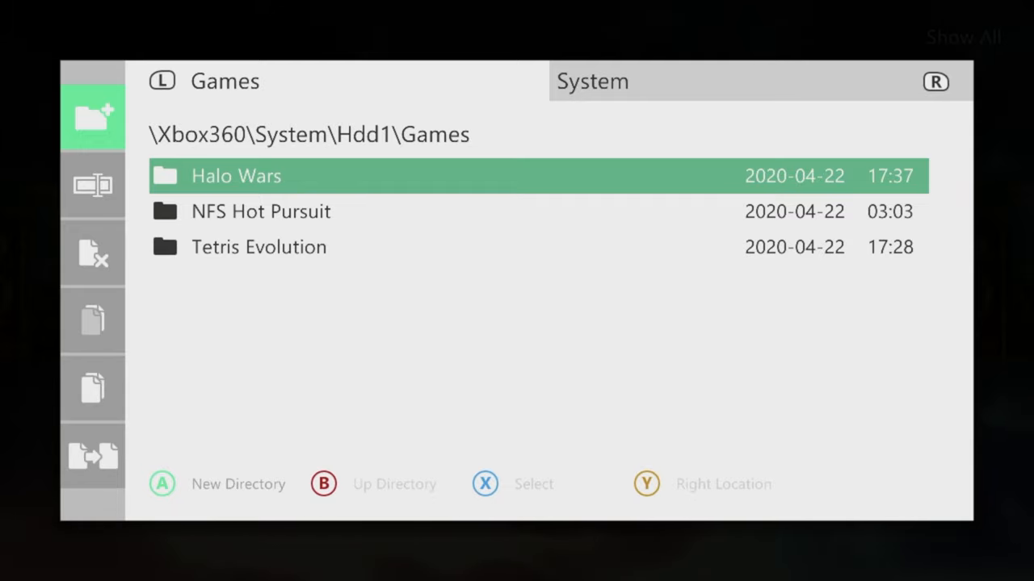
Step: Create a new directory named 'Deadpool' in Hdd1\Games using the Aurora Keyboard
left_click(161, 484)
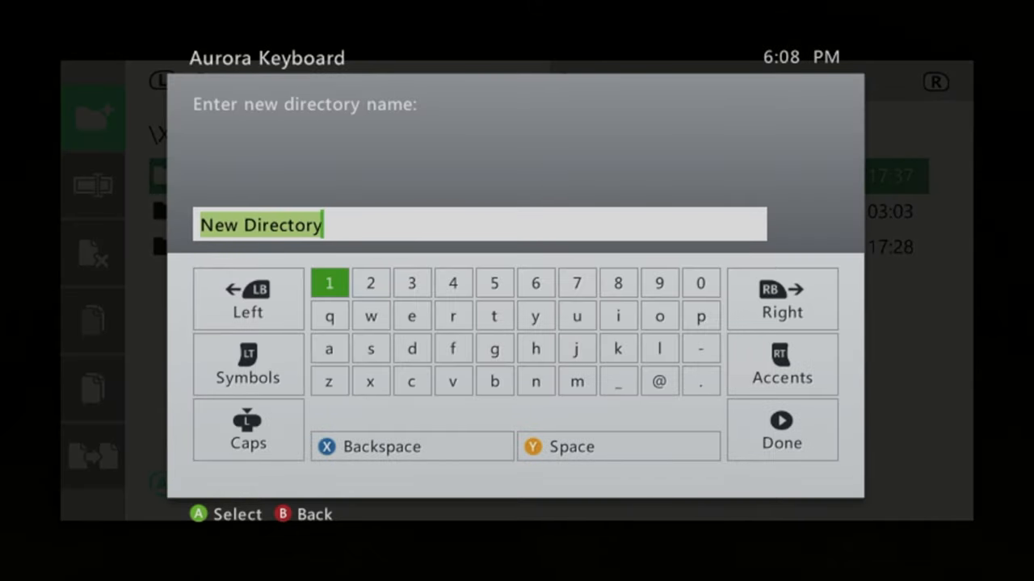
left_click(411, 348)
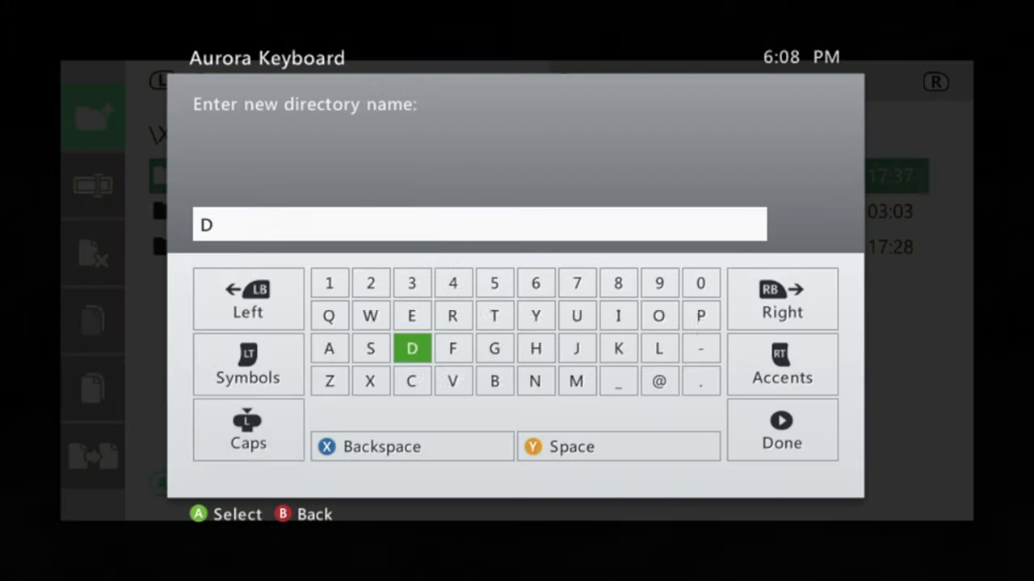
left_click(618, 316)
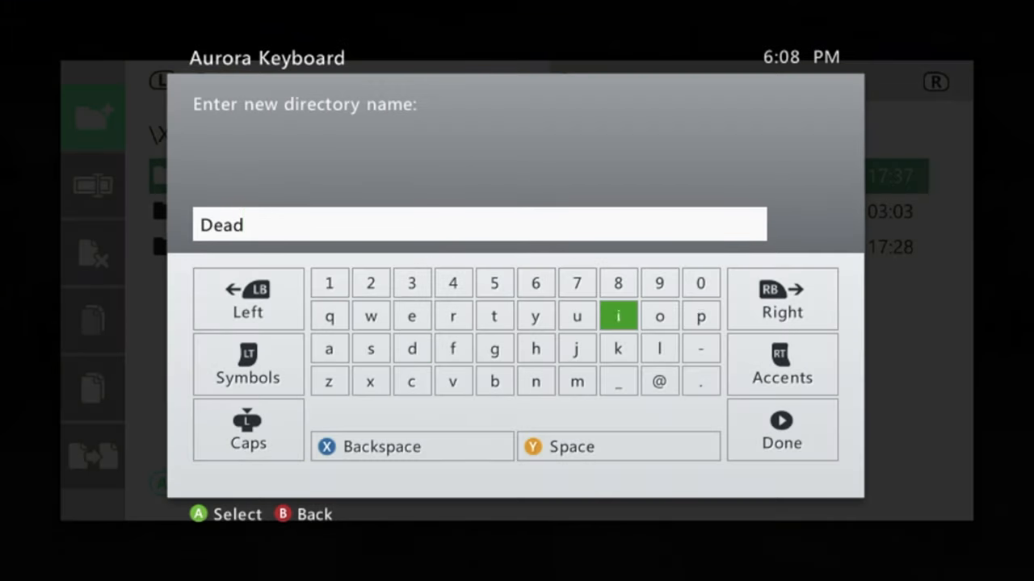
type("pool")
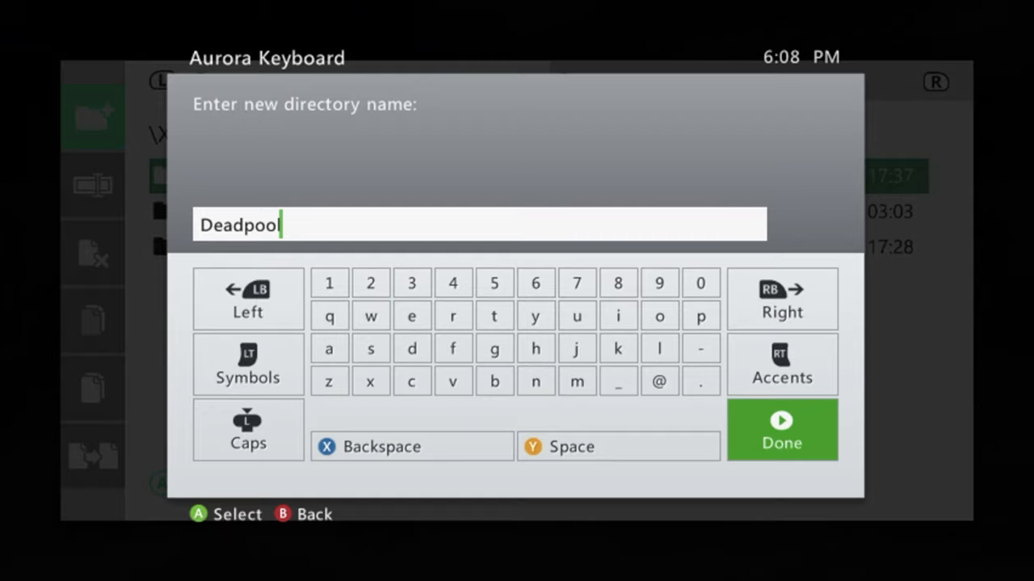
left_click(780, 430)
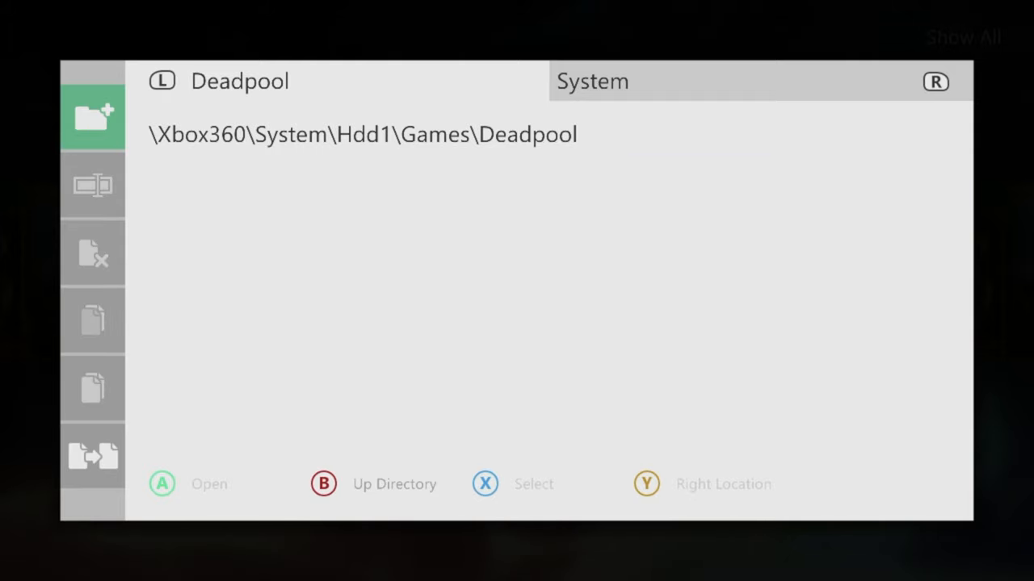
Step: Paste the four copied DVD items into the Deadpool folder and confirm with Yes
left_click(92, 185)
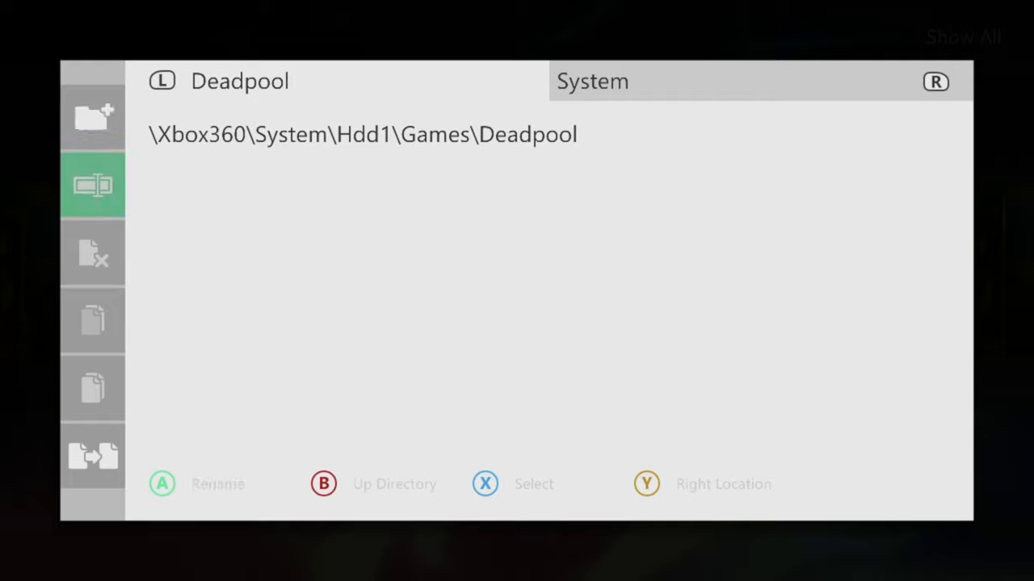
left_click(92, 455)
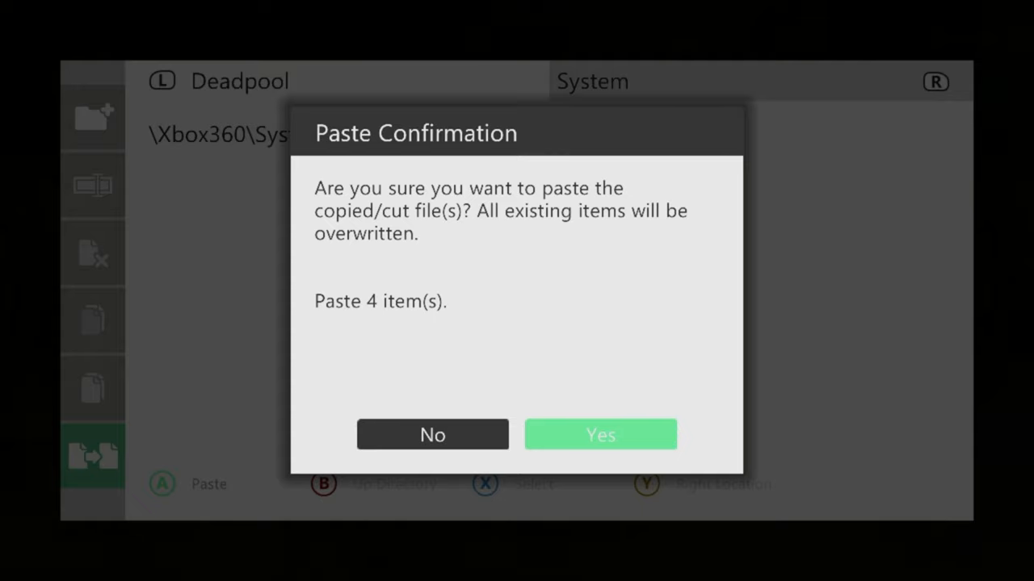
left_click(600, 434)
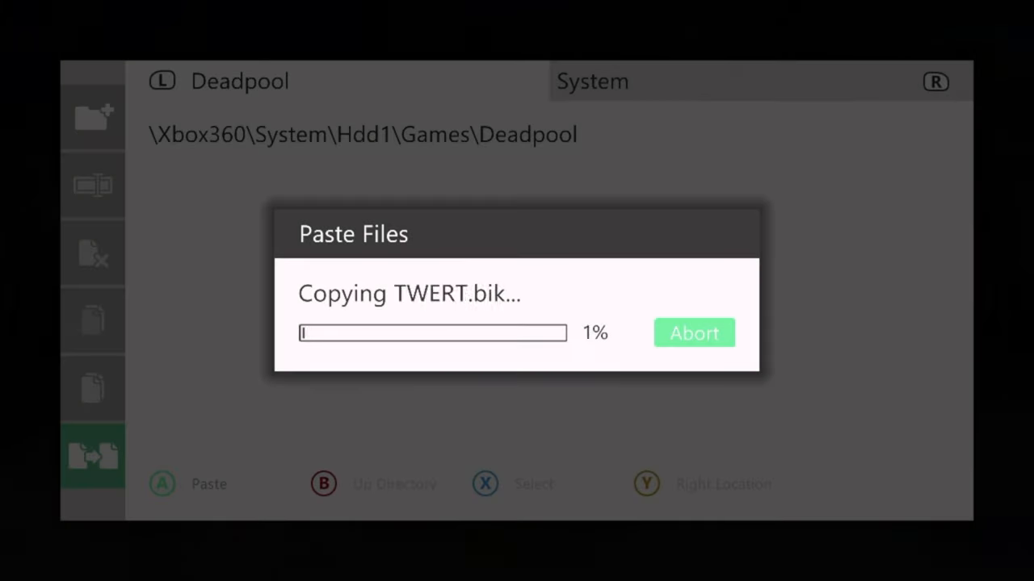